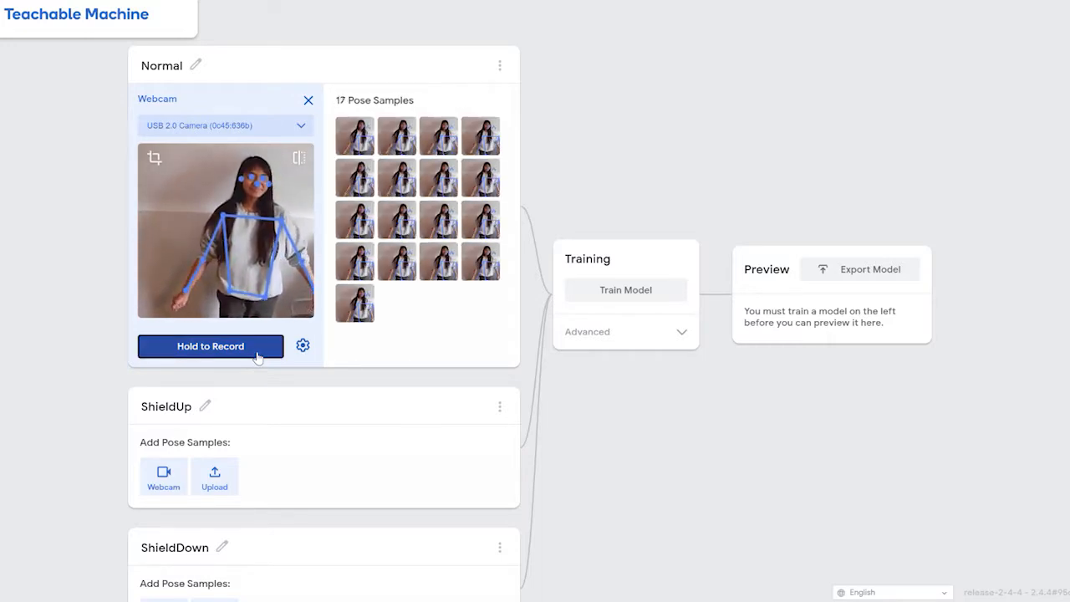
- Record webcam poses for Normal (93), ShieldUp (98) and ShieldDown (134), then start training
click(209, 345)
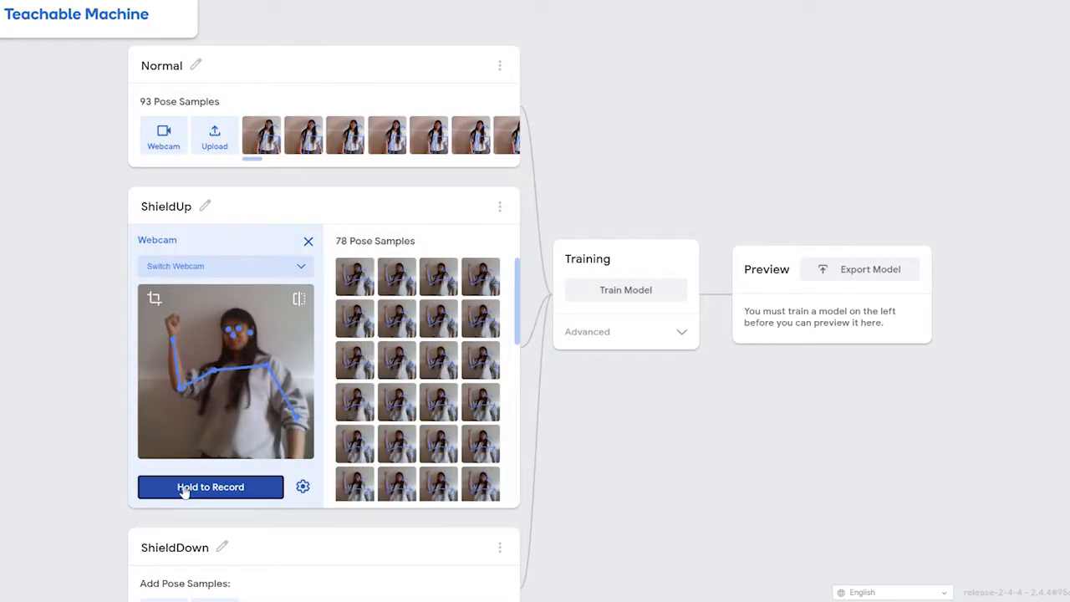
click(210, 486)
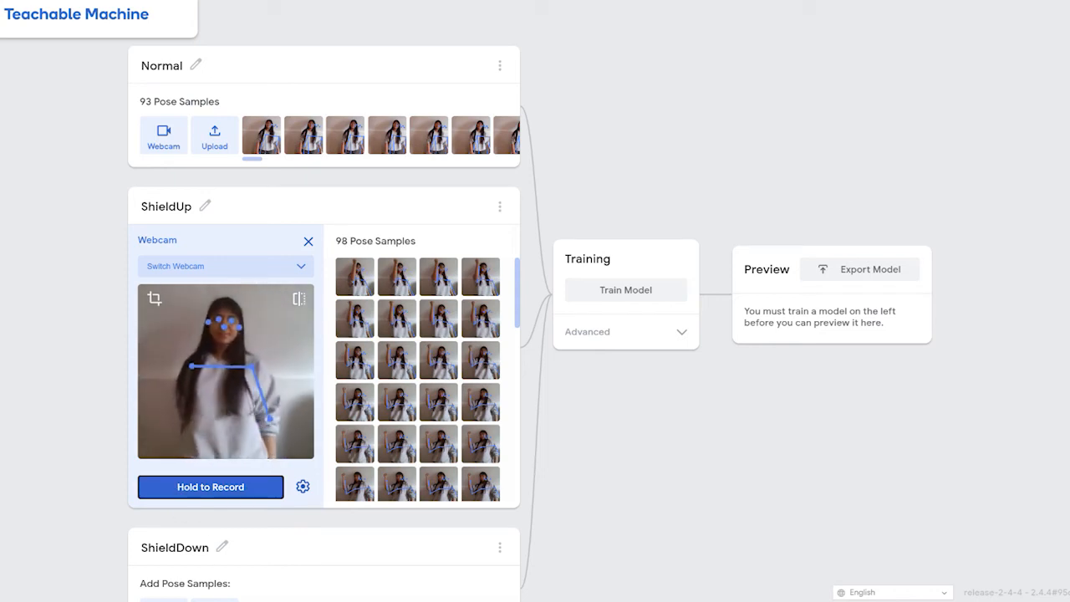
scroll(down, 3)
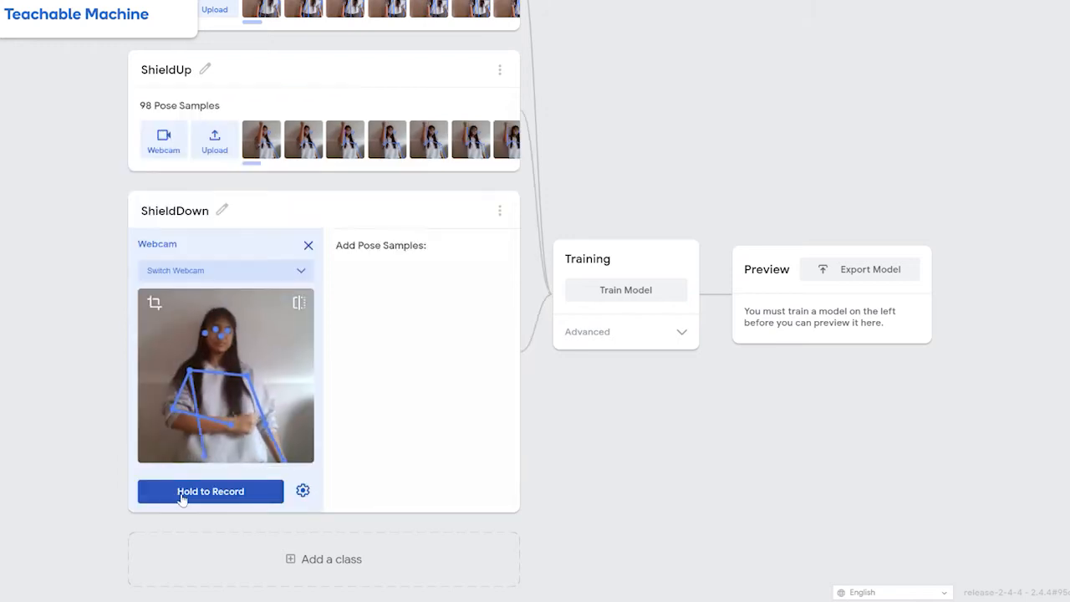
click(210, 491)
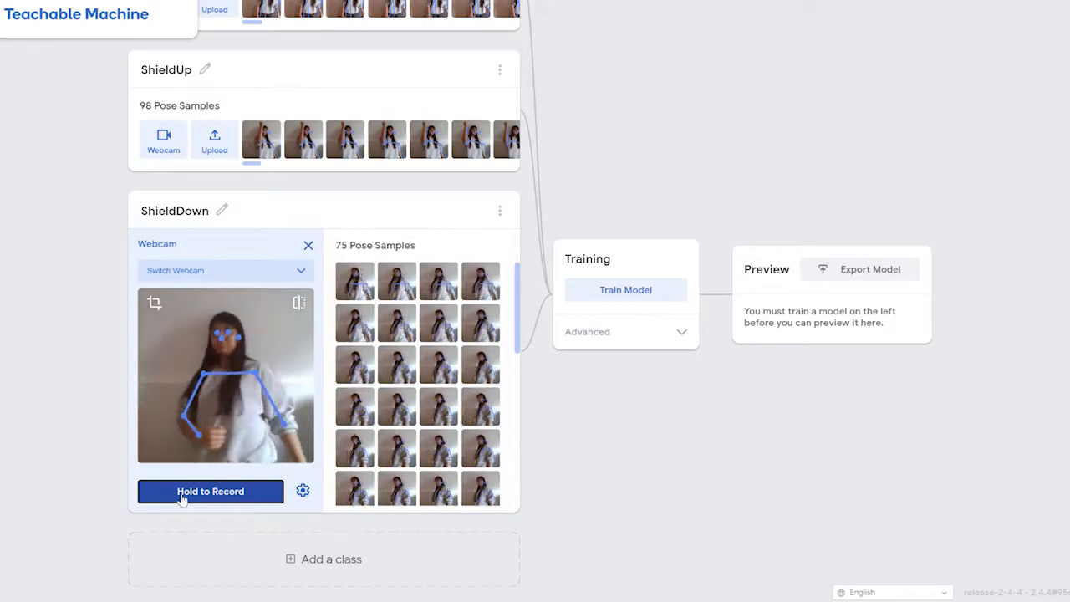
click(210, 490)
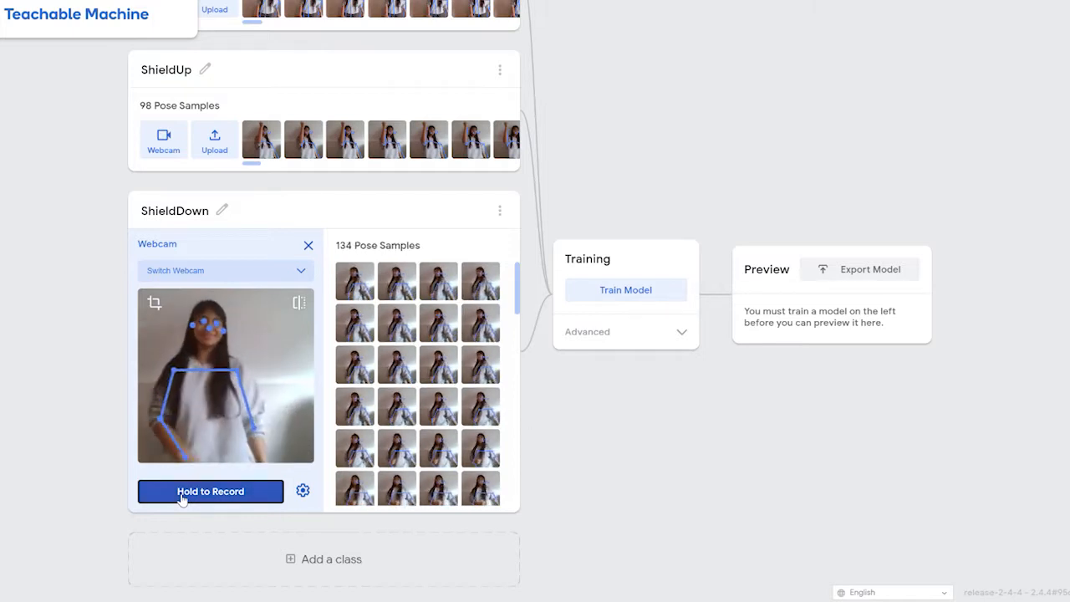
click(625, 289)
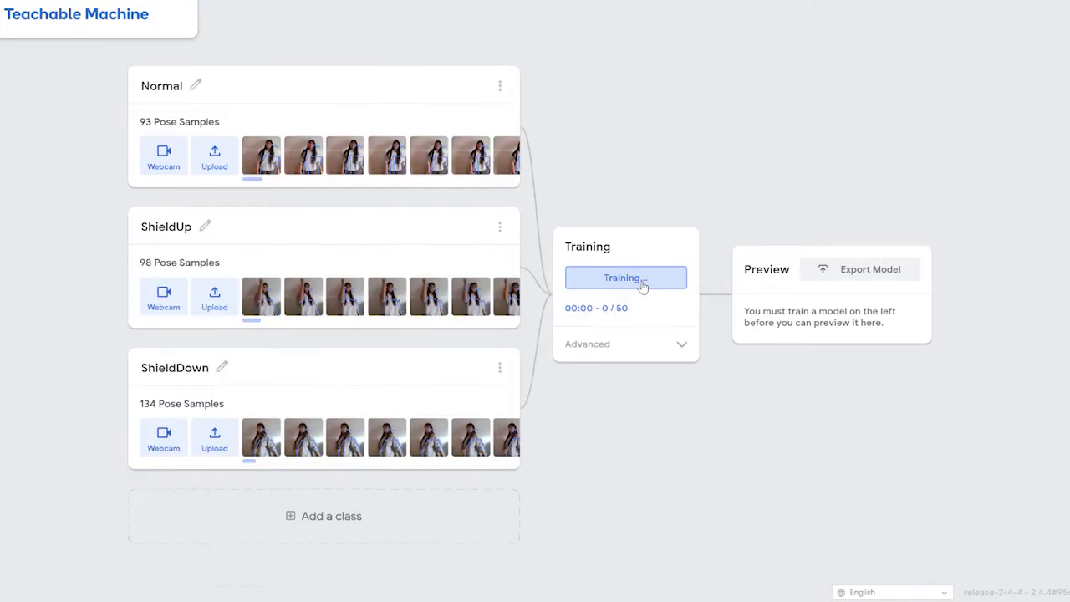
- After training completes, export the pose model and upload it for a shareable link
click(625, 276)
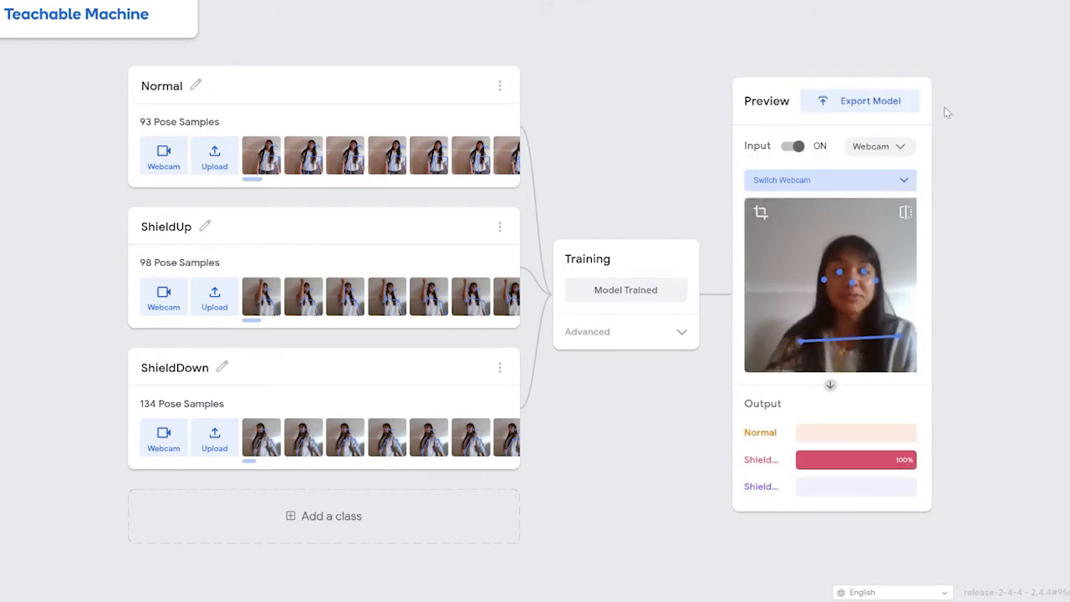
click(870, 100)
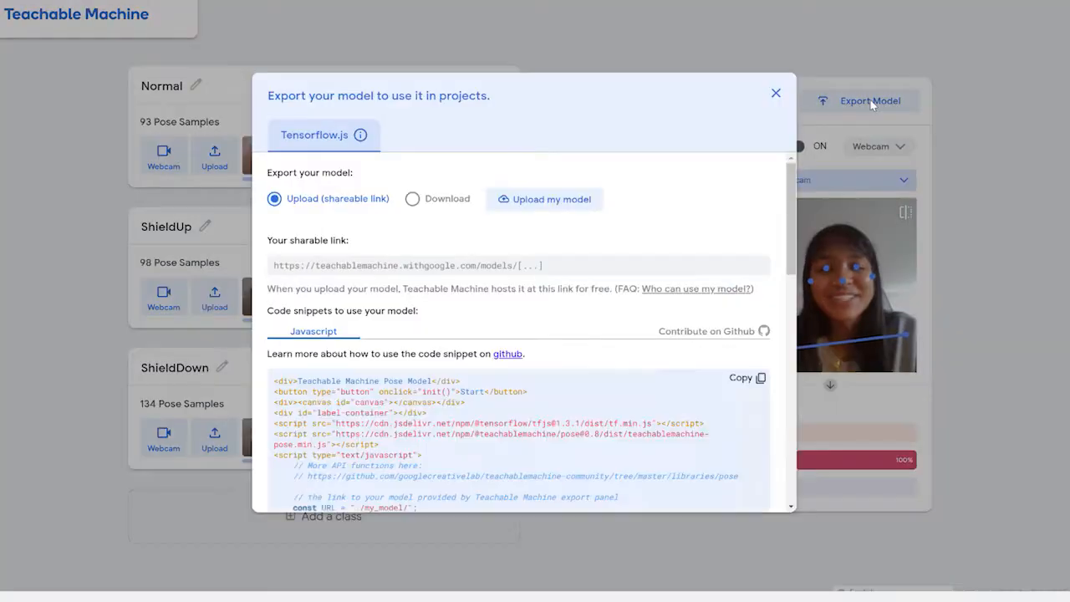
click(544, 199)
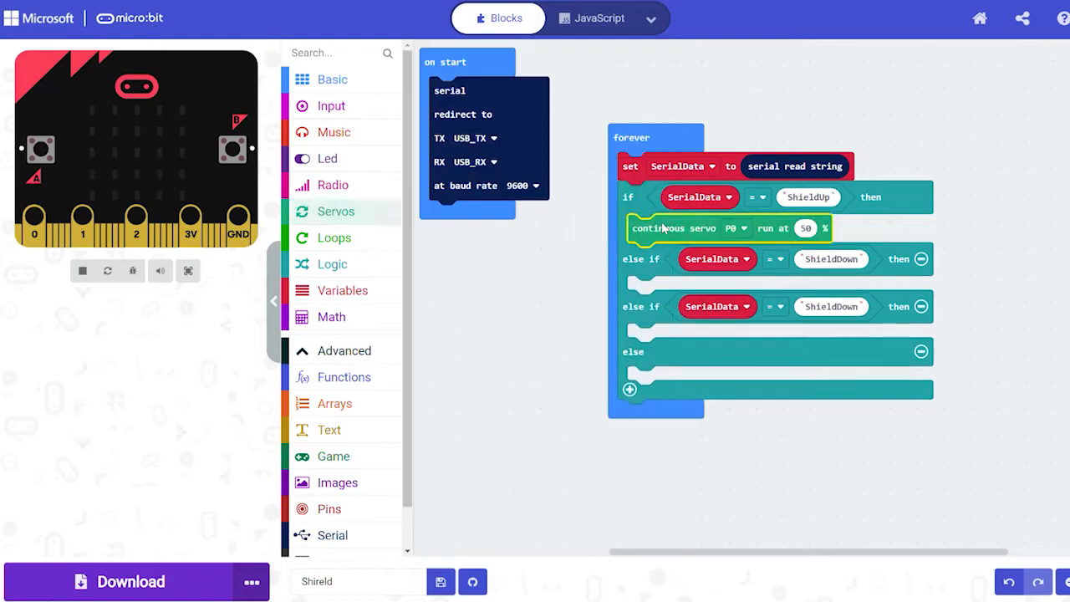
- Add pause 1000 ms and stop servo P0 to ShieldUp; run at -50% then stop for ShieldDown
click(336, 211)
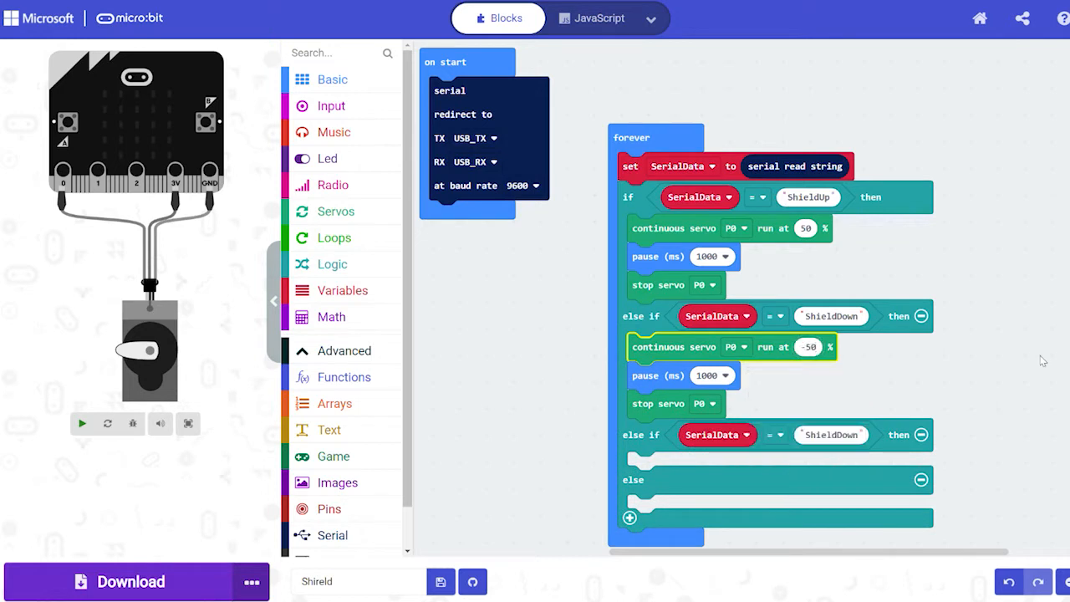
click(474, 138)
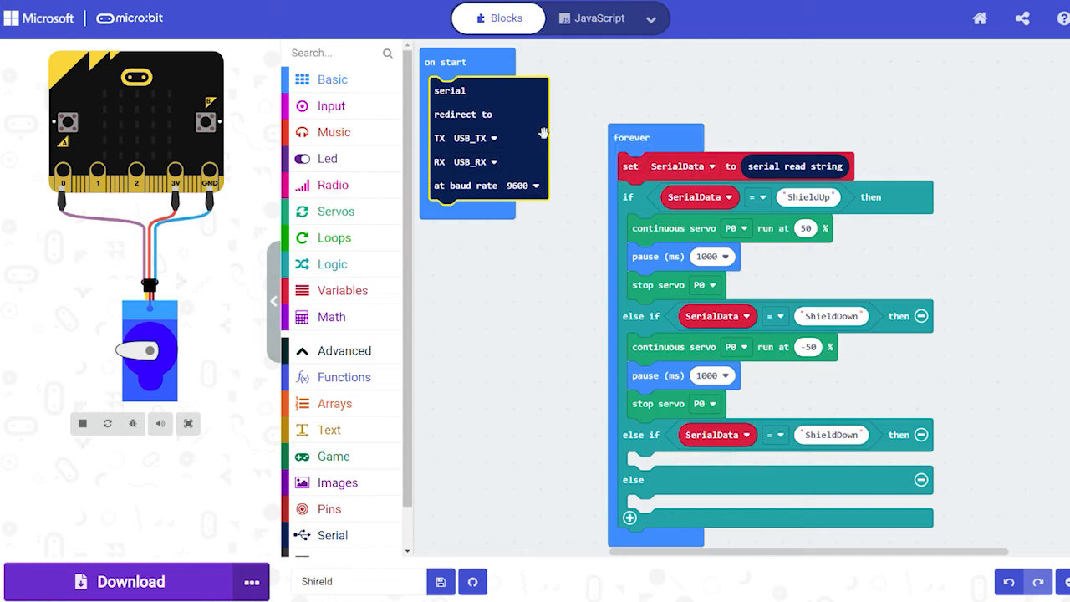
click(635, 173)
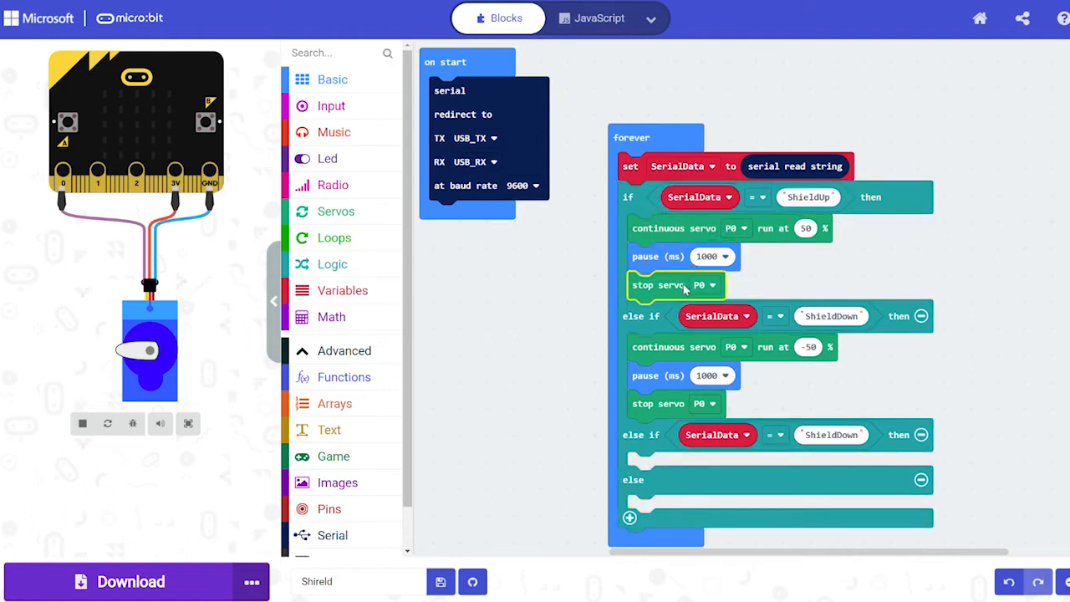
mouse_move(819, 278)
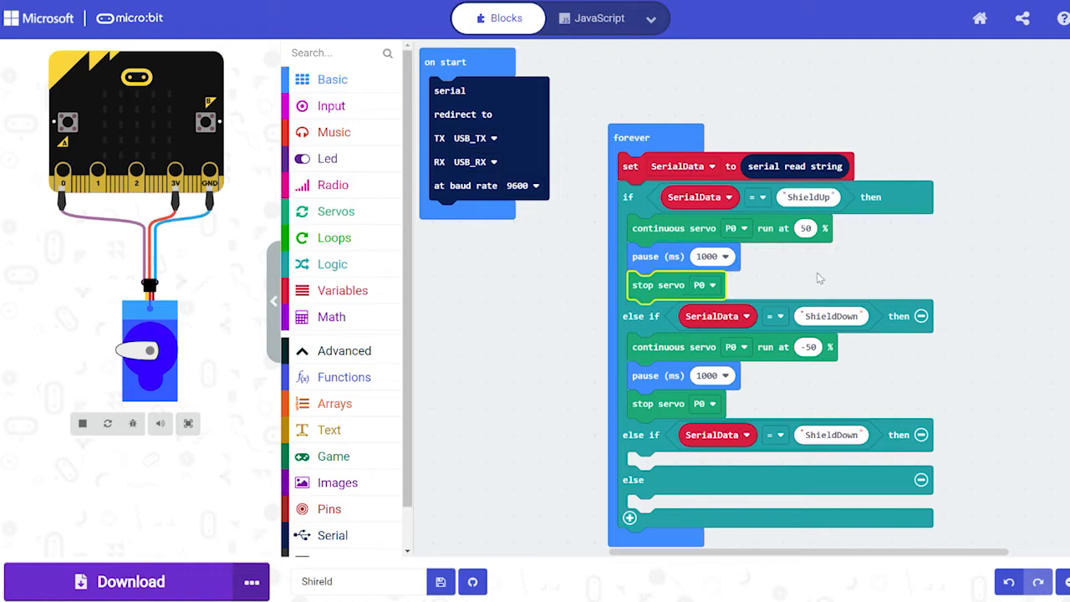
mouse_move(869, 44)
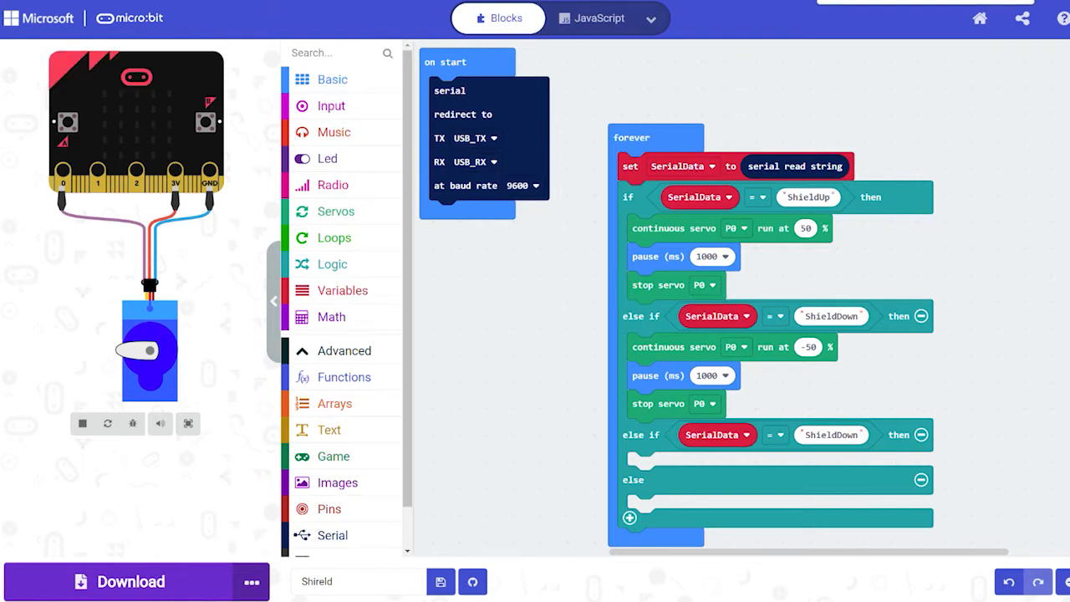
- Pair the micro:bit with MakeCode and download the Shield servo program onto it
click(130, 581)
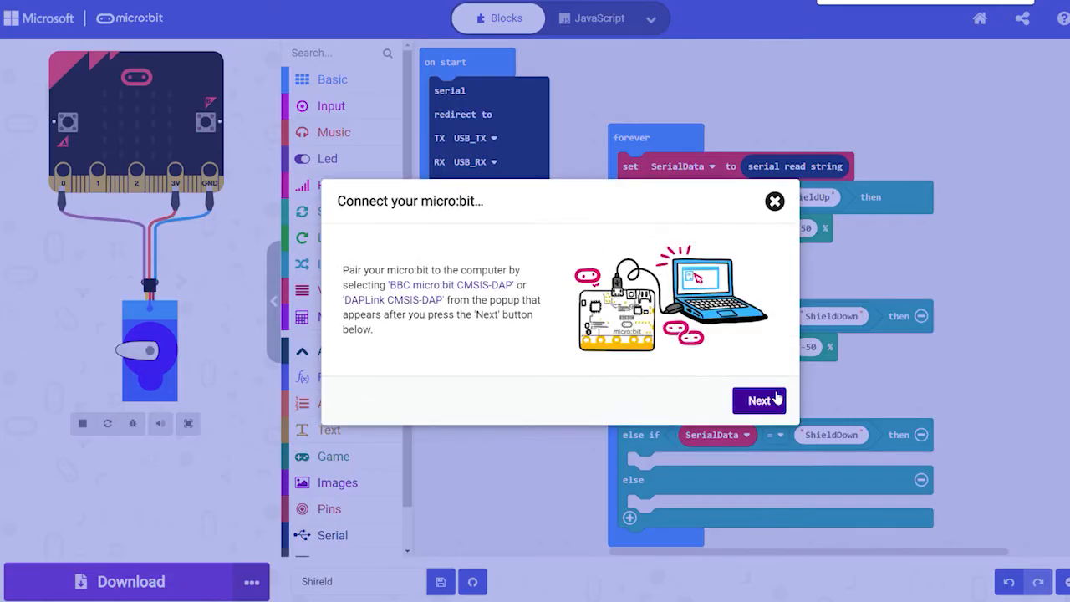
click(759, 400)
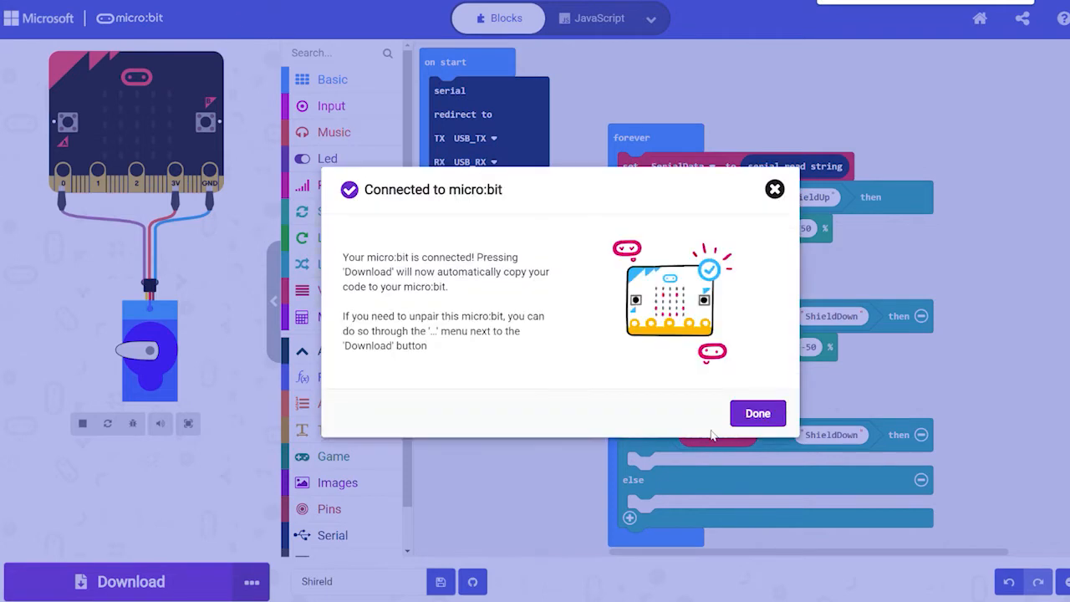
click(756, 412)
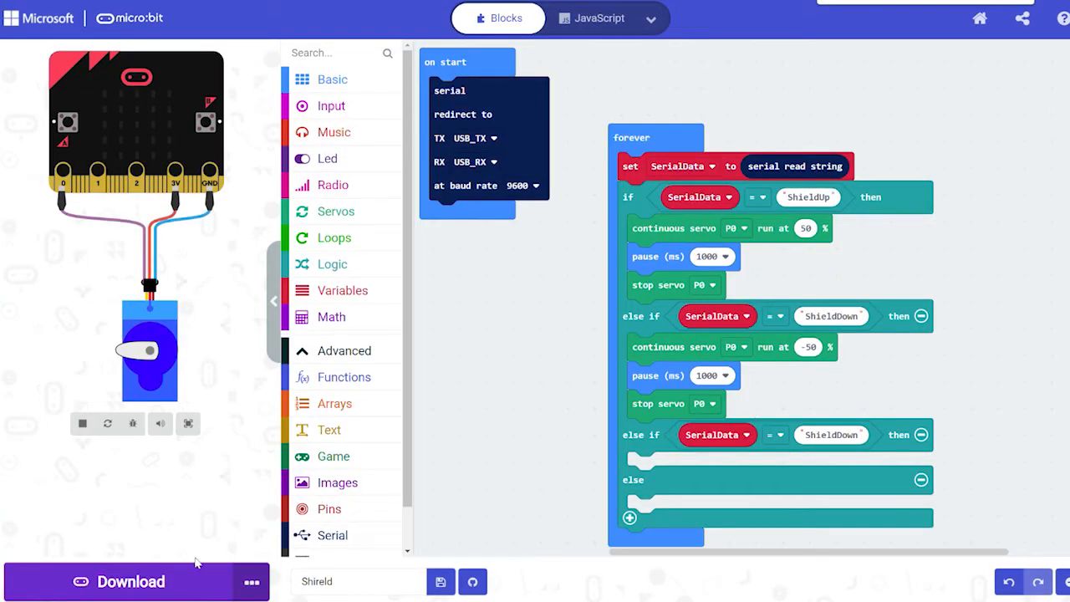
click(131, 580)
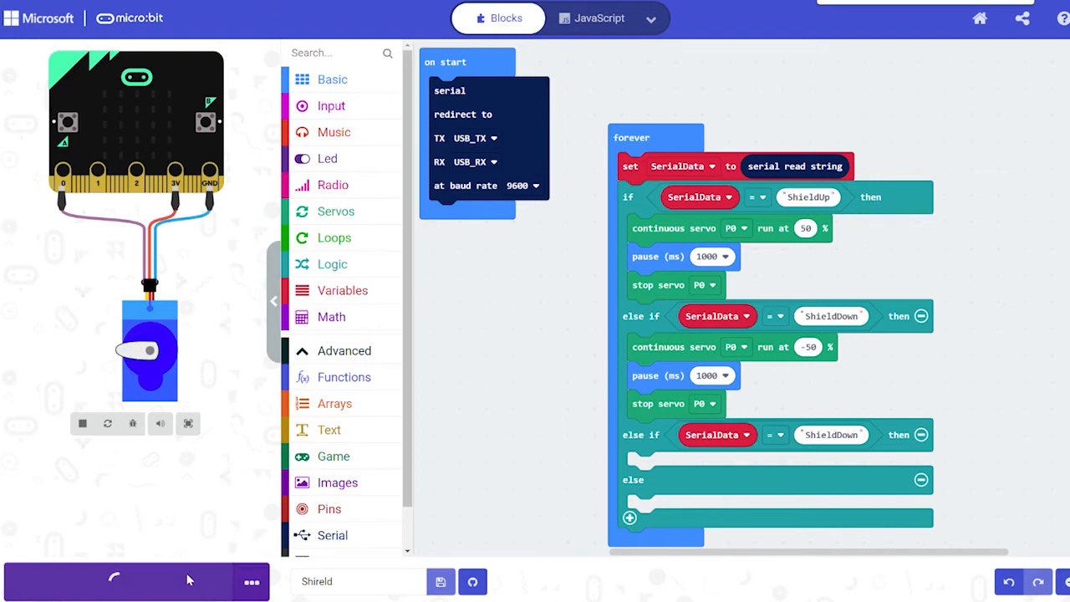
click(117, 581)
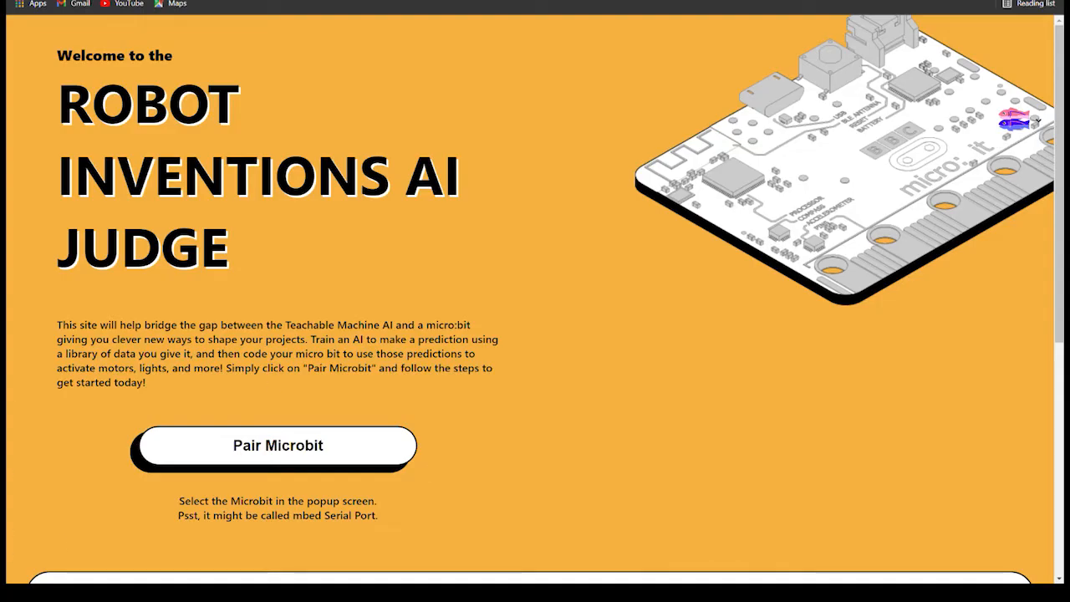
- Pair the micro:bit in AI Judge and launch AI Robot with the Teachable Machine link
click(276, 444)
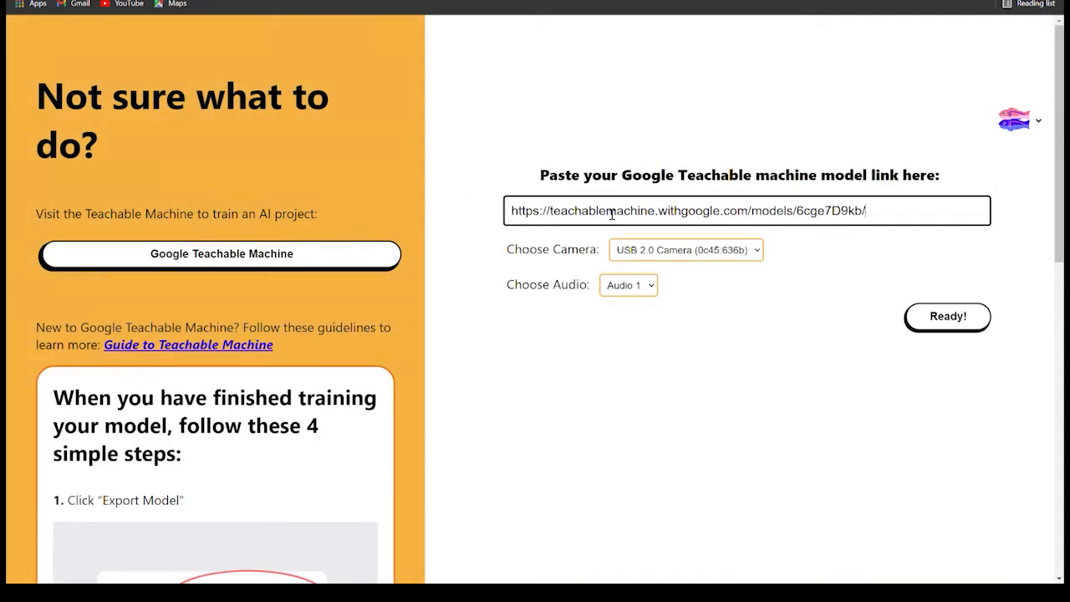
click(946, 316)
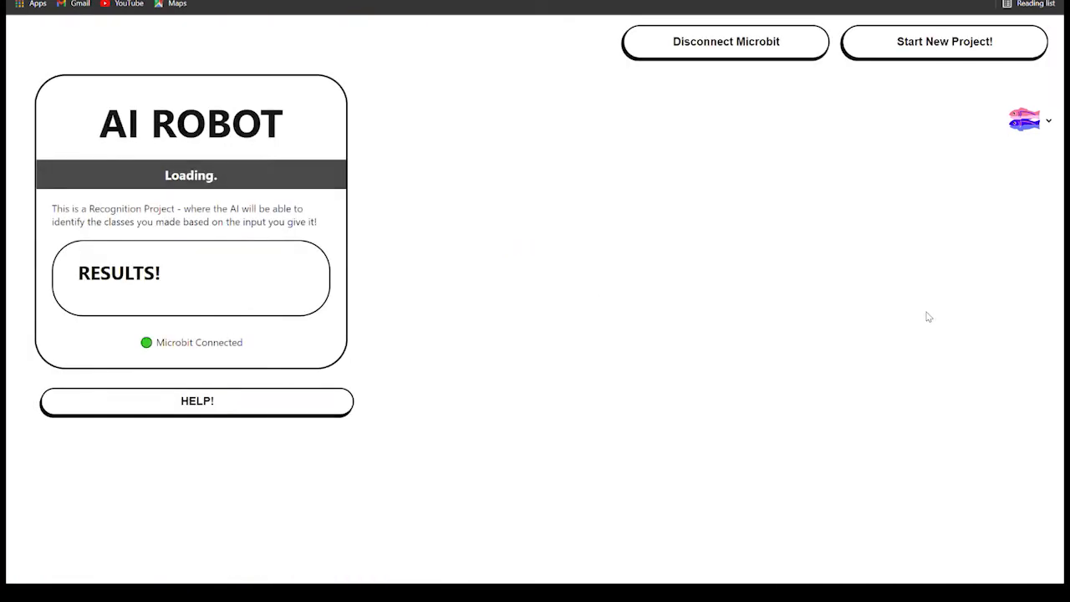